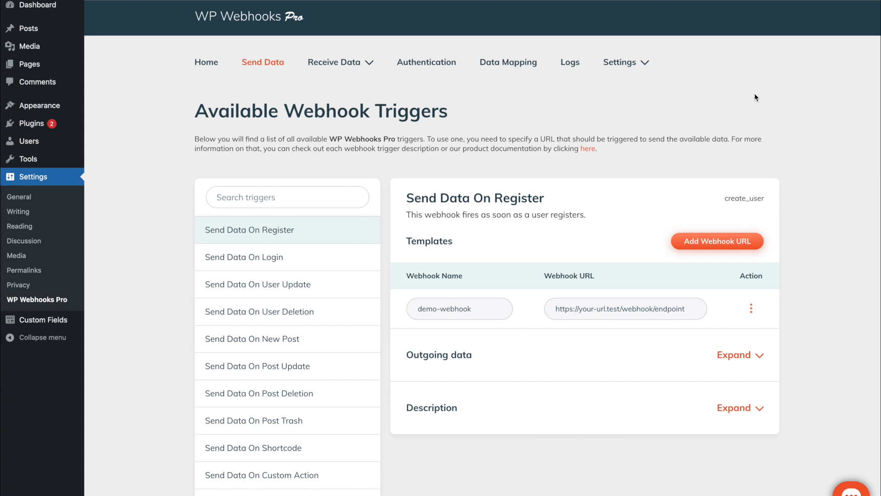
pyautogui.moveTo(480, 122)
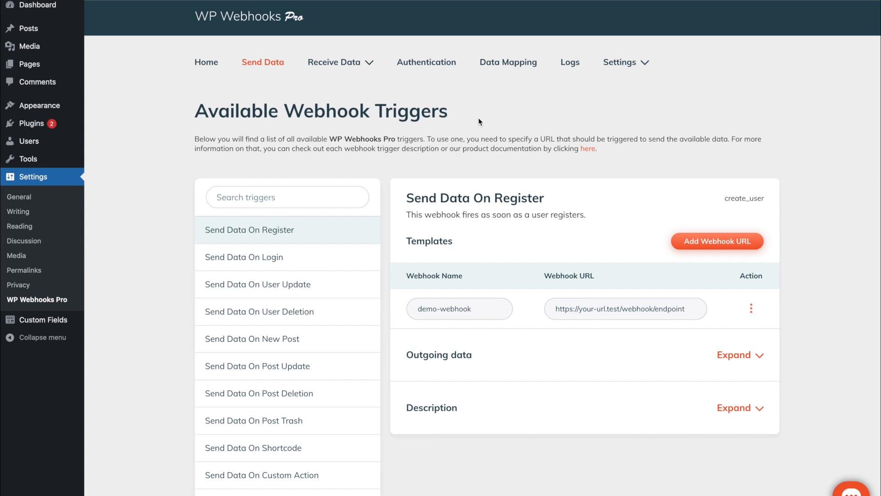
pyautogui.moveTo(493, 112)
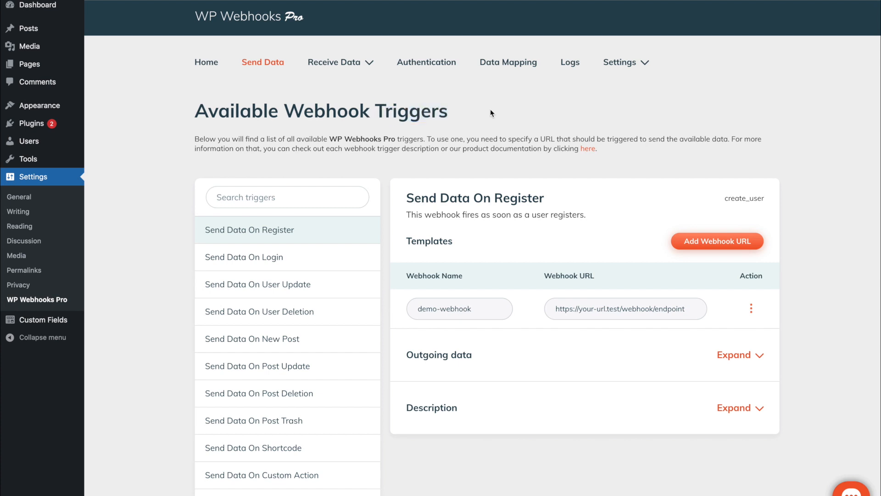
pyautogui.moveTo(435, 157)
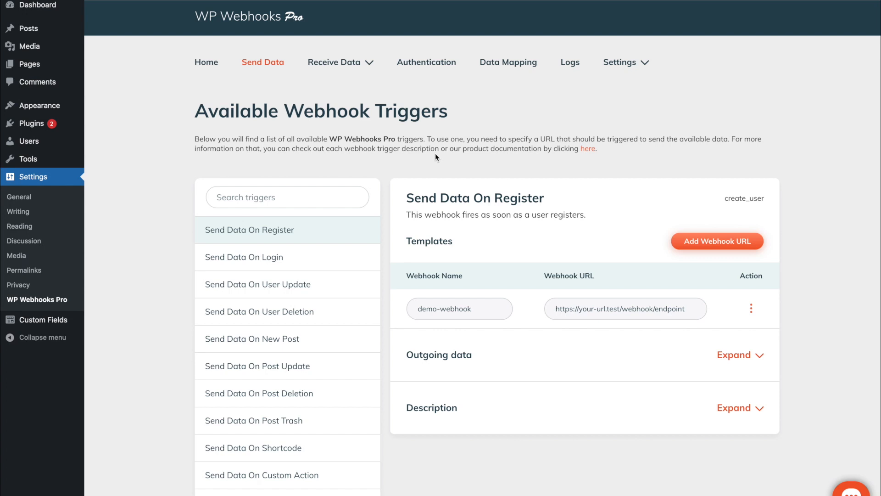
pyautogui.moveTo(226, 238)
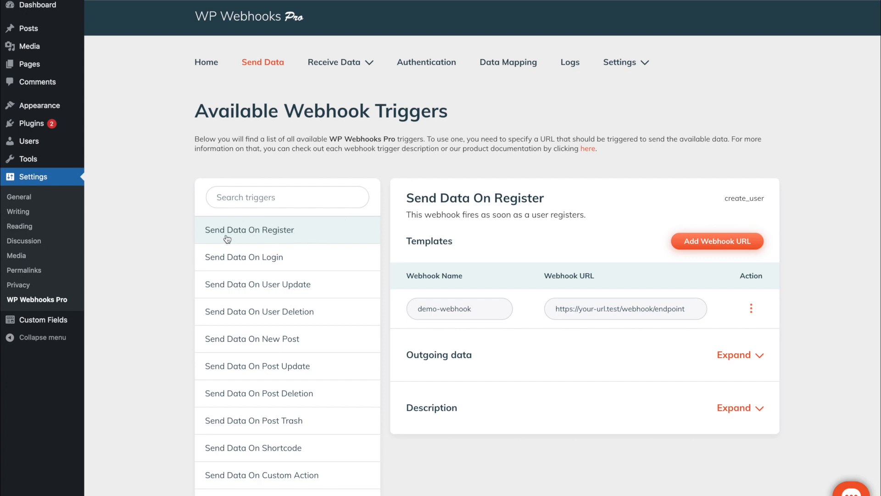
pyautogui.moveTo(287, 237)
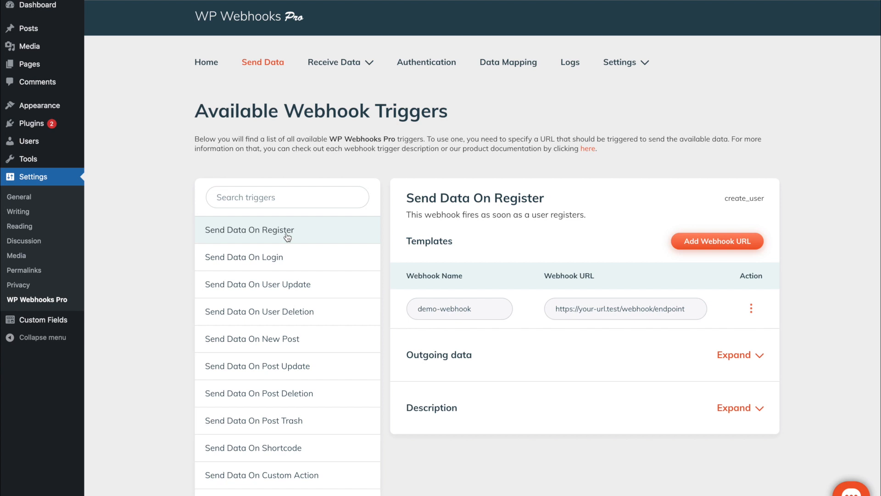
pyautogui.moveTo(291, 262)
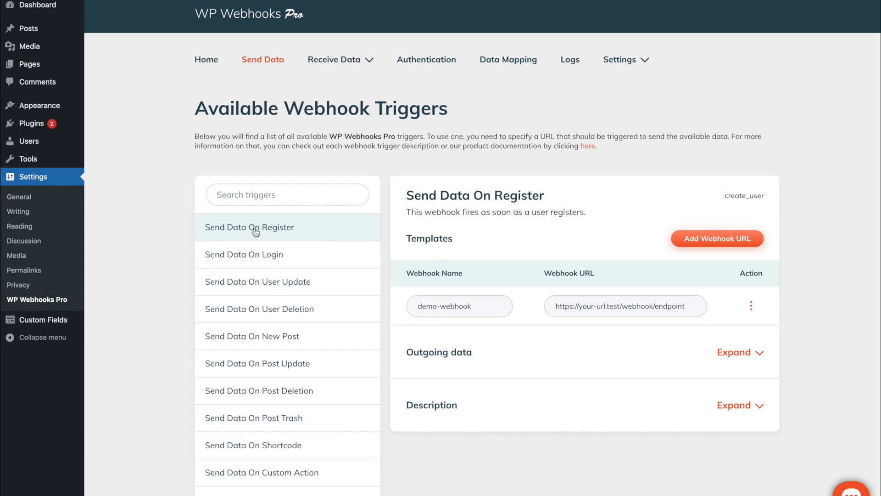
# Bring up the form for adding a new webhook URL and close it without adding anything.
pyautogui.scroll(-3)
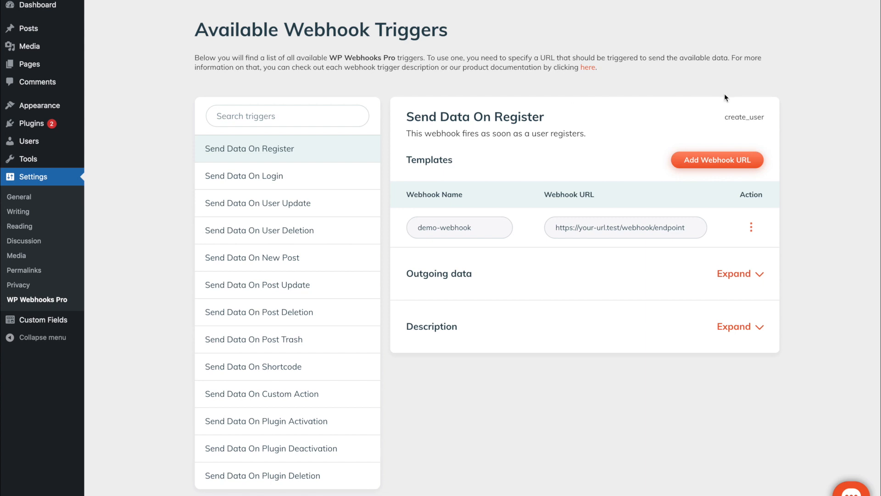
pyautogui.moveTo(430, 132)
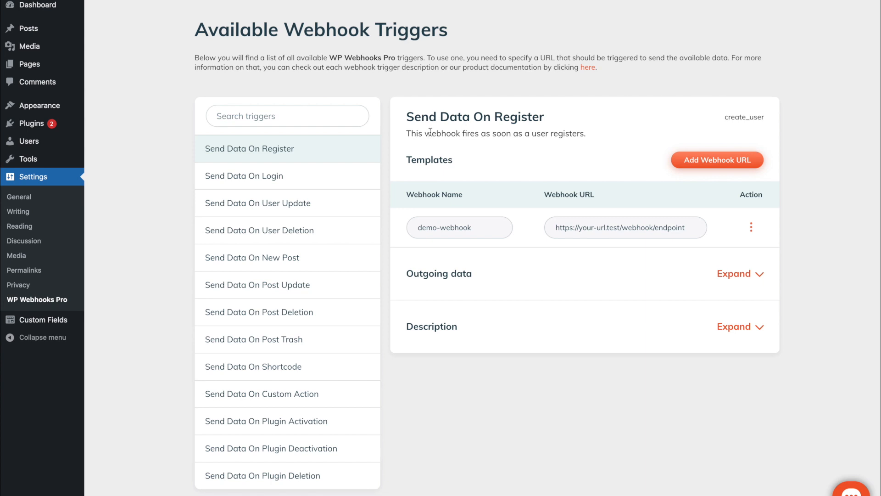
pyautogui.doubleClick(742, 117)
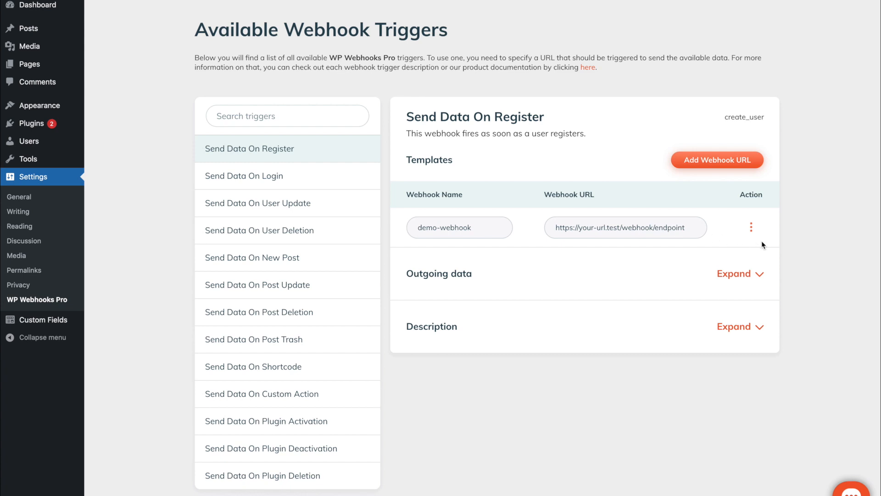
pyautogui.moveTo(763, 241)
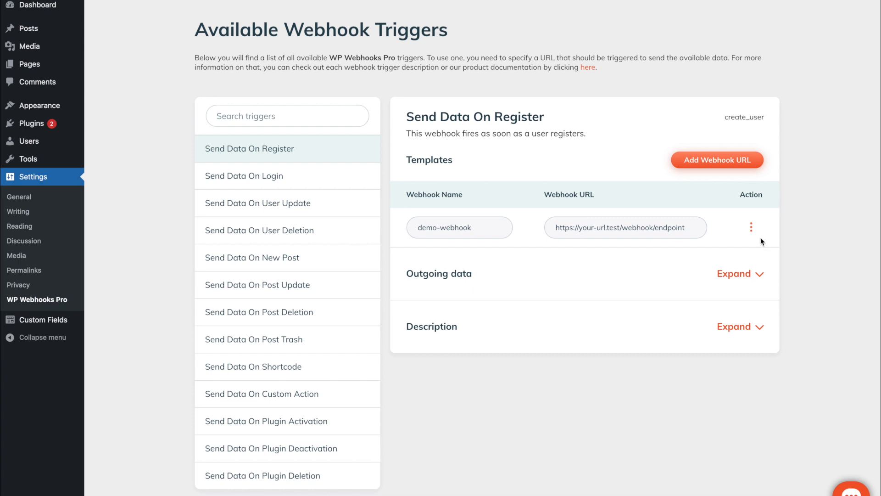
pyautogui.moveTo(729, 161)
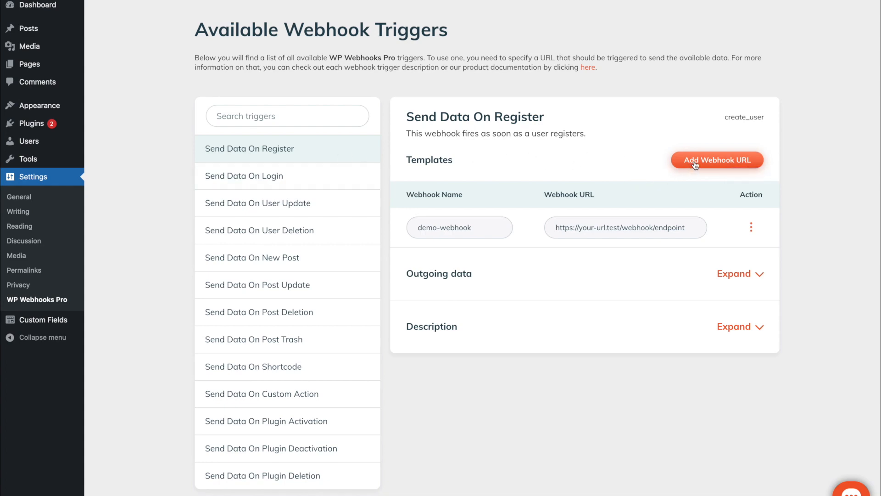
pyautogui.click(717, 160)
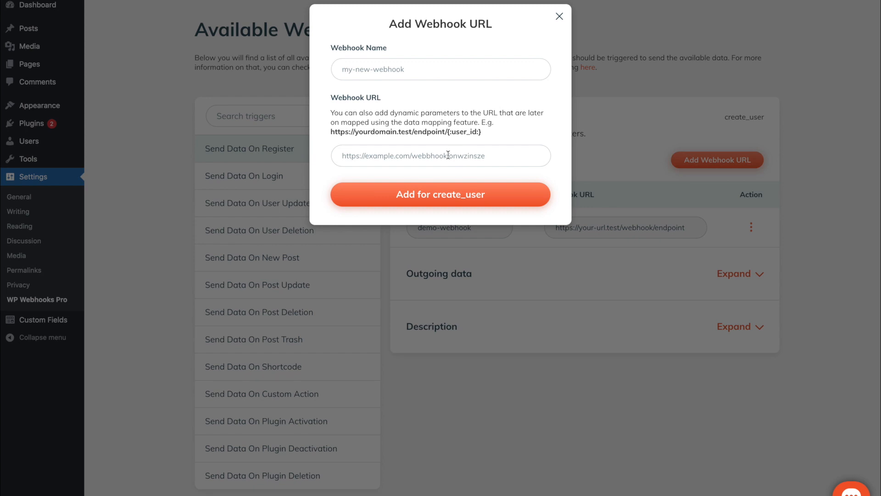
pyautogui.doubleClick(462, 131)
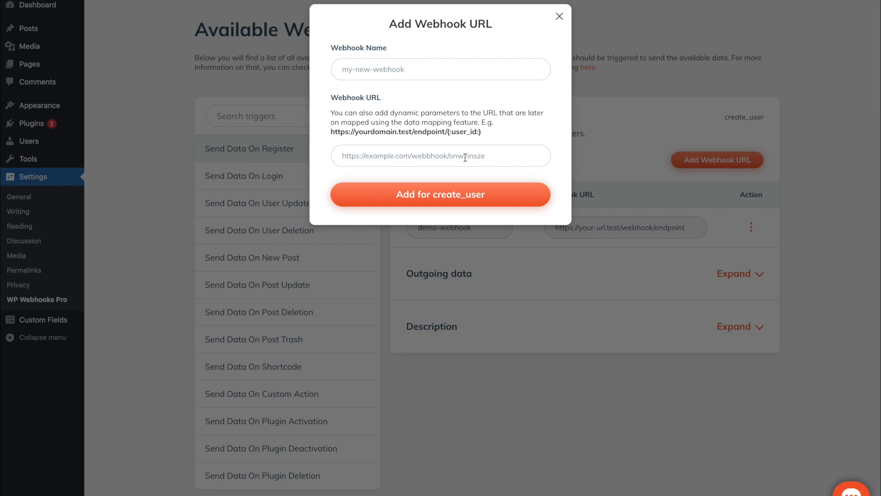
pyautogui.click(559, 17)
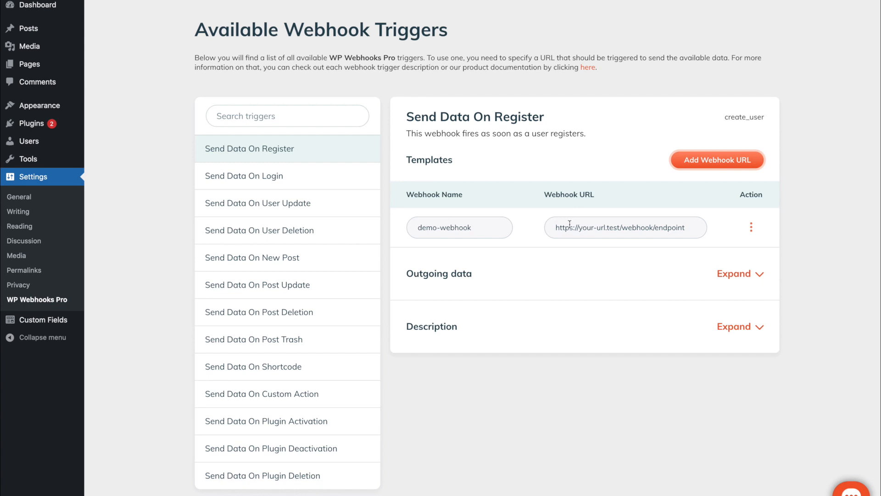
pyautogui.moveTo(759, 228)
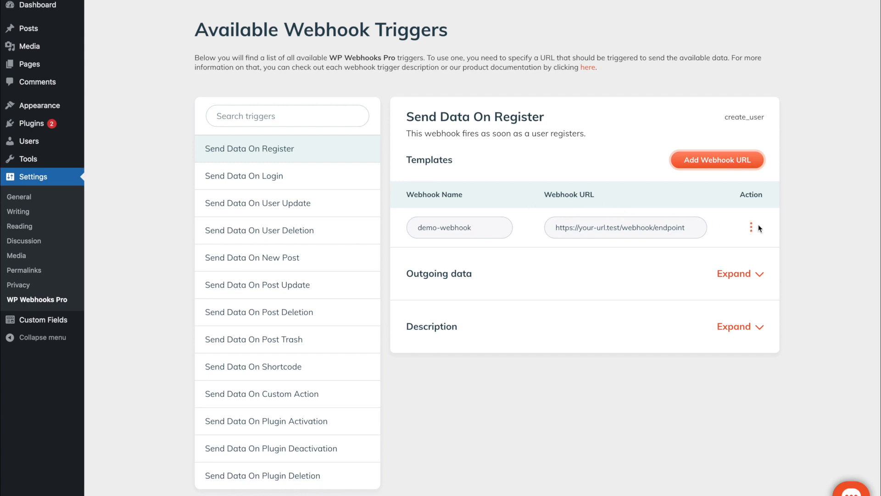
# Deactivate demo-webhook from its Action menu, then reactivate it so it is active again.
pyautogui.click(750, 227)
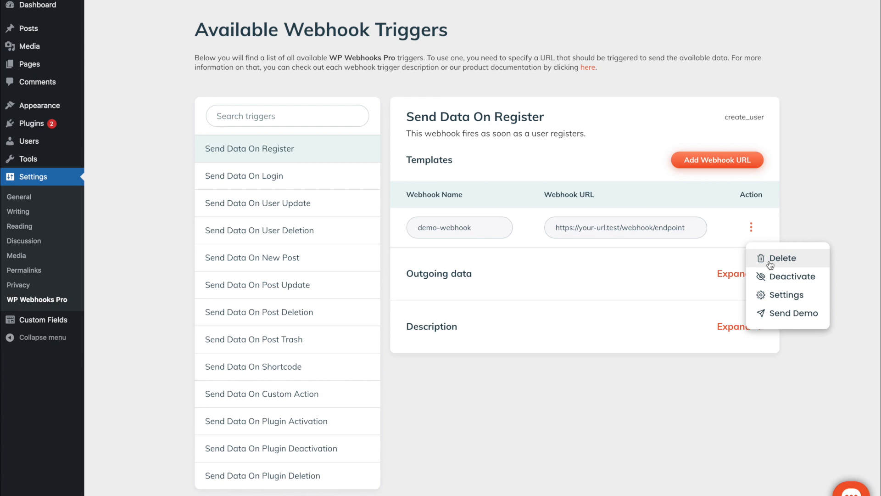
pyautogui.moveTo(771, 265)
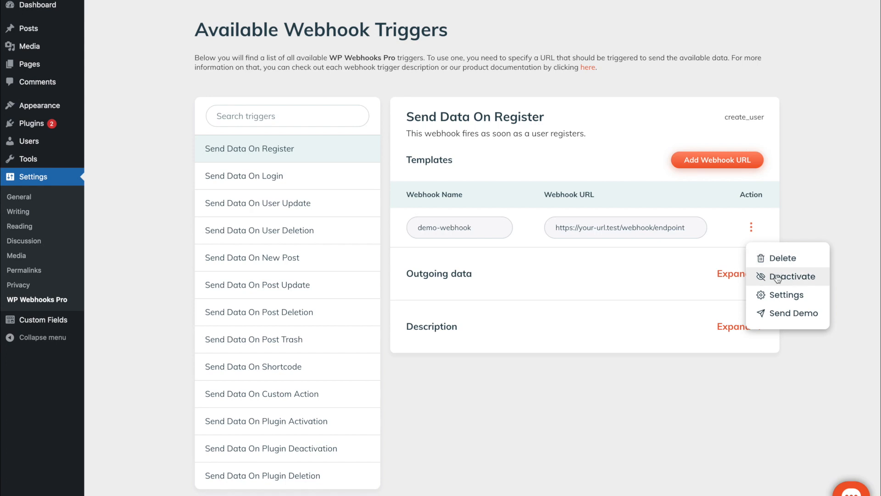
pyautogui.click(791, 276)
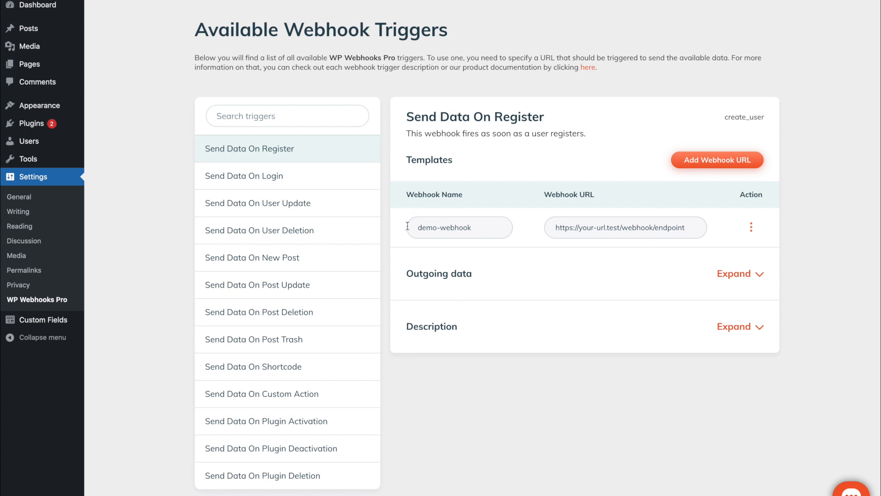
pyautogui.click(750, 226)
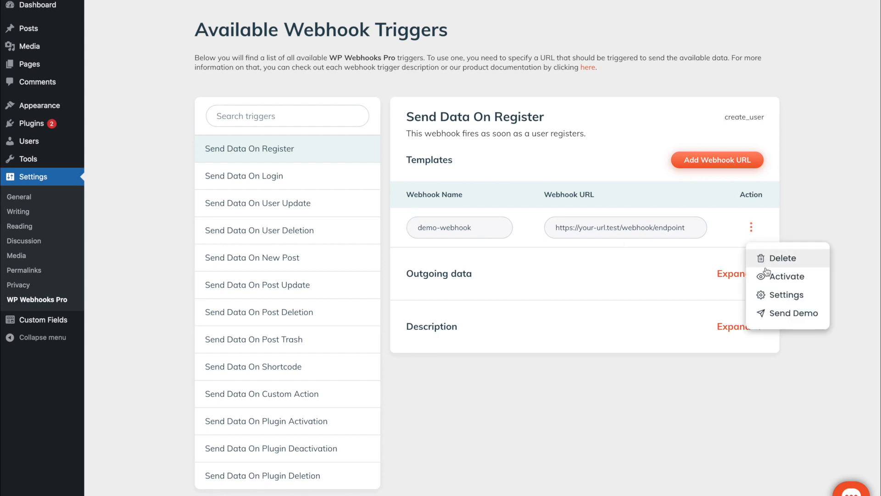
pyautogui.click(786, 276)
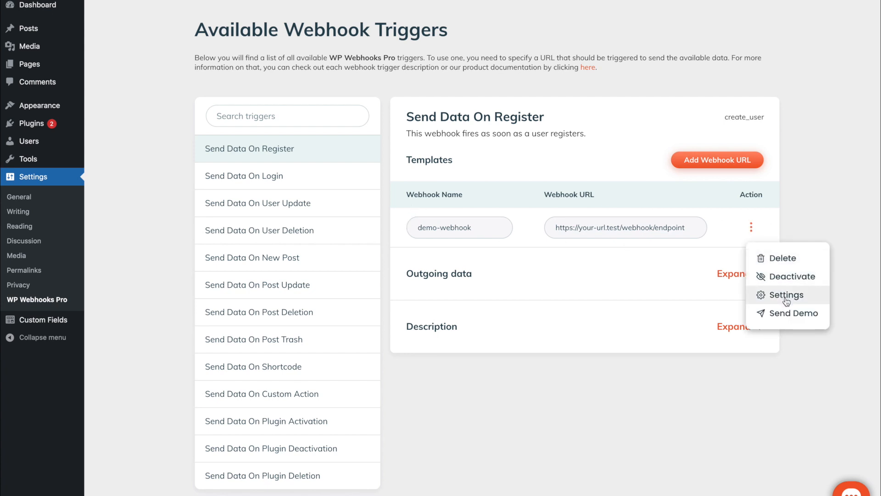
# Show the Action Settings dialog for demo-webhook with its JSON and POST defaults.
pyautogui.click(787, 295)
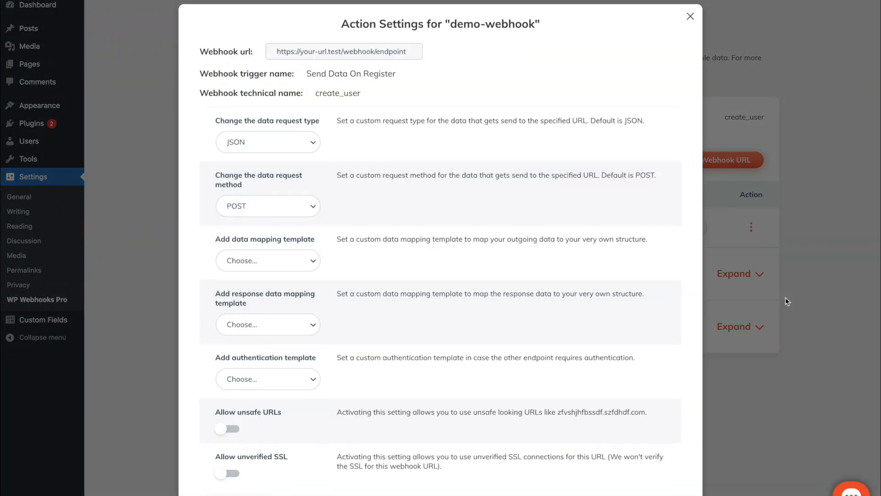
pyautogui.moveTo(354, 84)
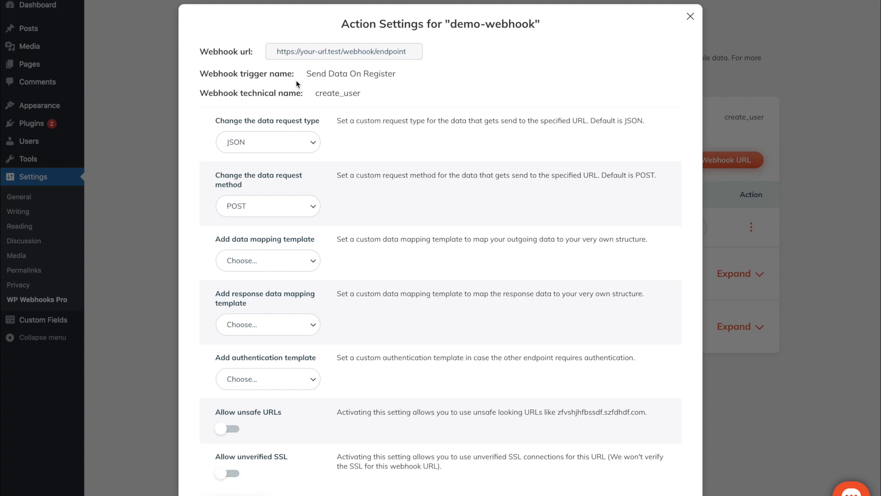
pyautogui.moveTo(272, 284)
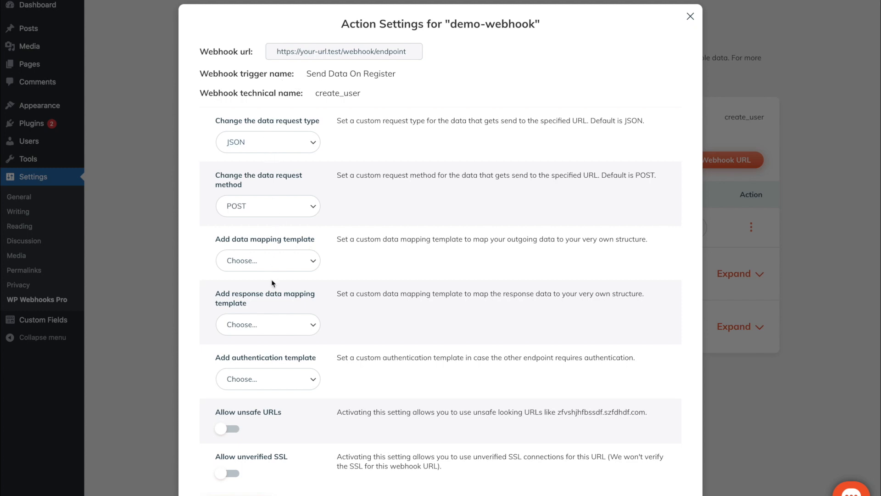
pyautogui.moveTo(387, 100)
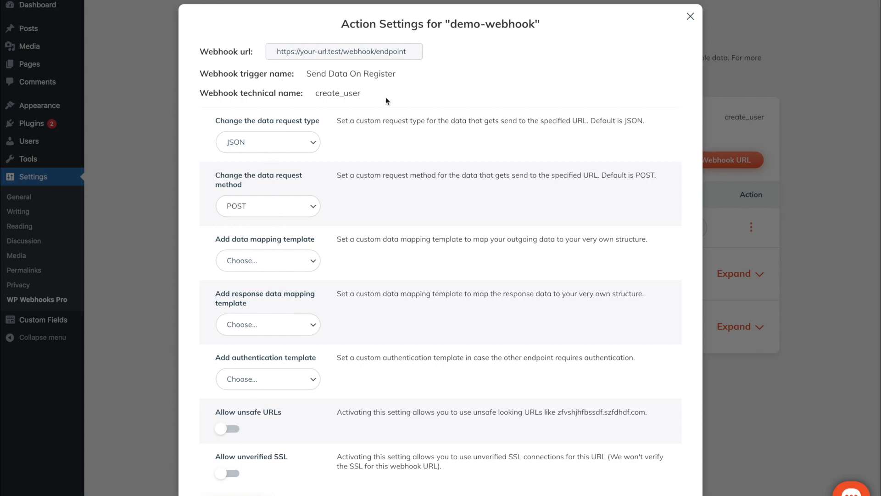
pyautogui.moveTo(232, 137)
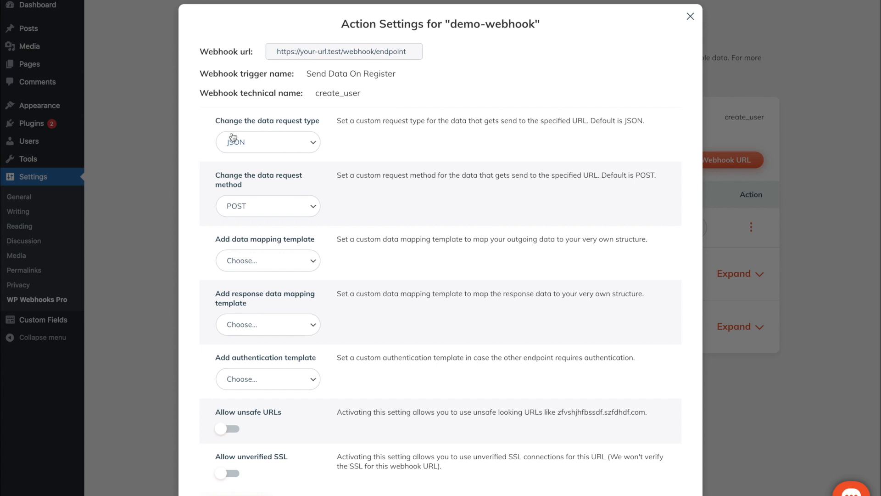
pyautogui.moveTo(281, 139)
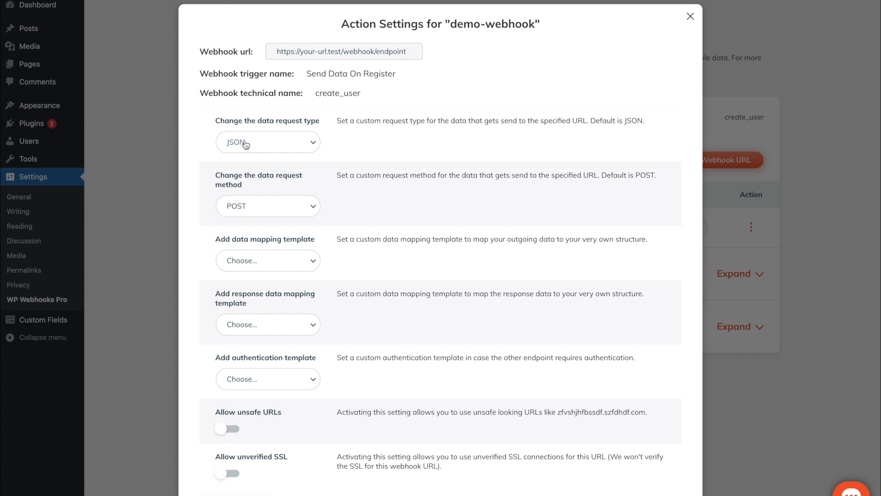
pyautogui.click(267, 141)
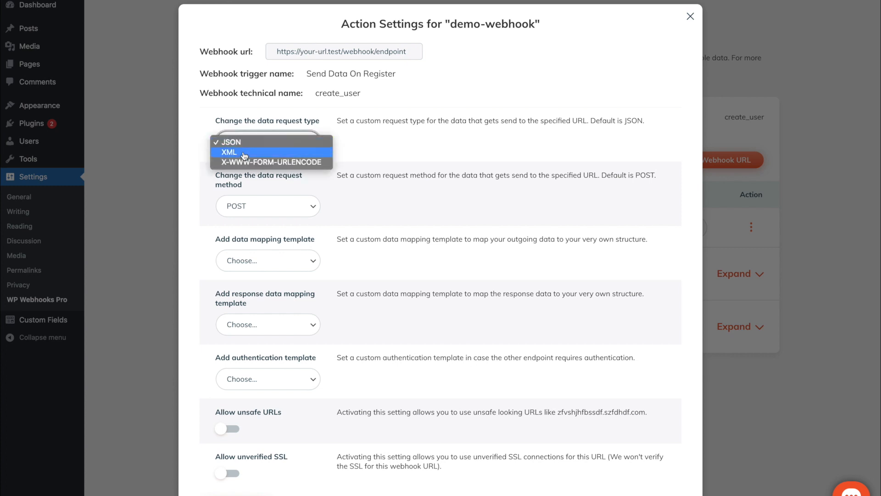
pyautogui.moveTo(275, 161)
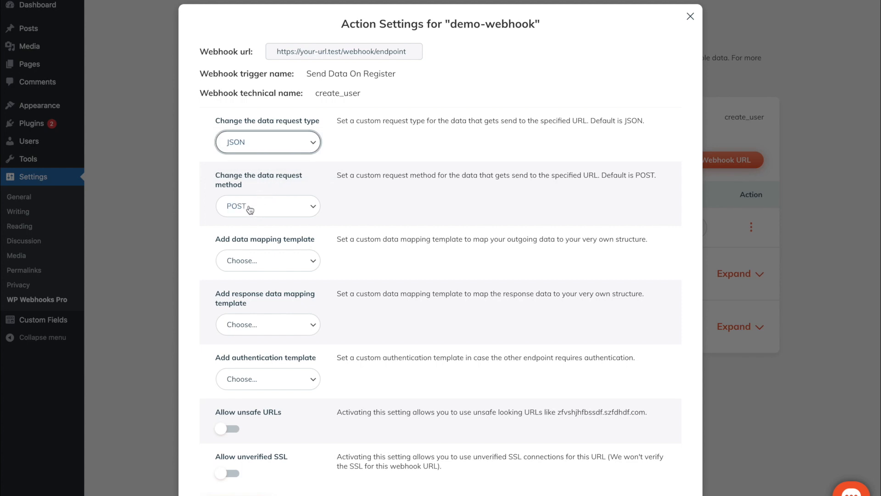
pyautogui.click(267, 206)
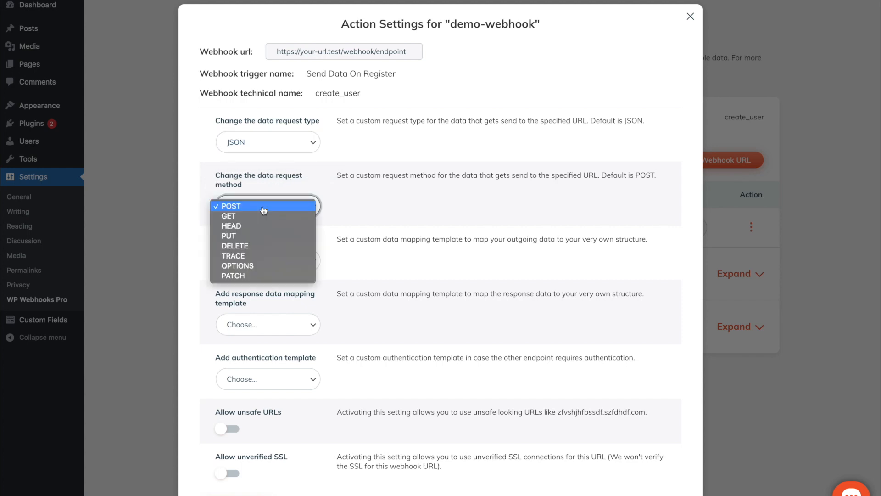
pyautogui.moveTo(252, 260)
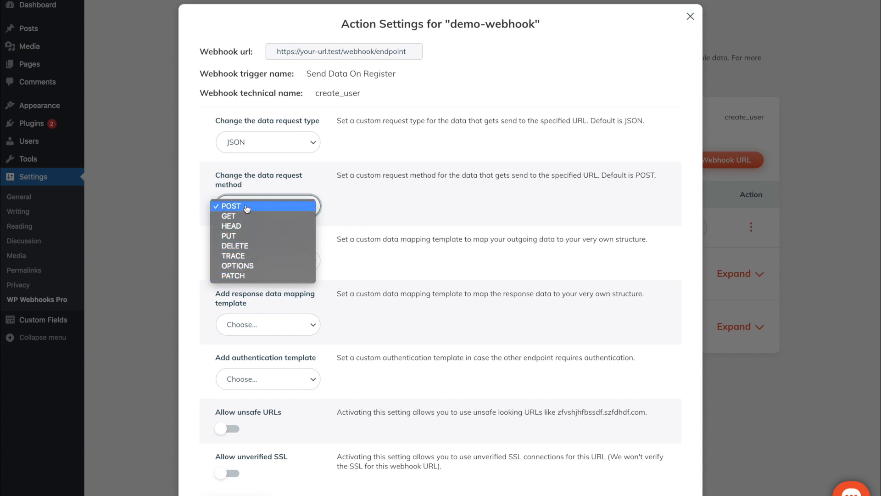
pyautogui.click(229, 205)
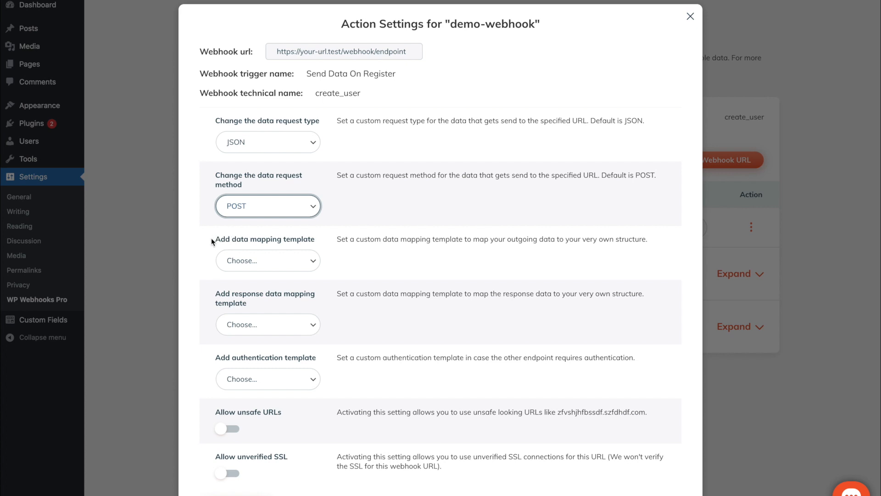
pyautogui.click(268, 259)
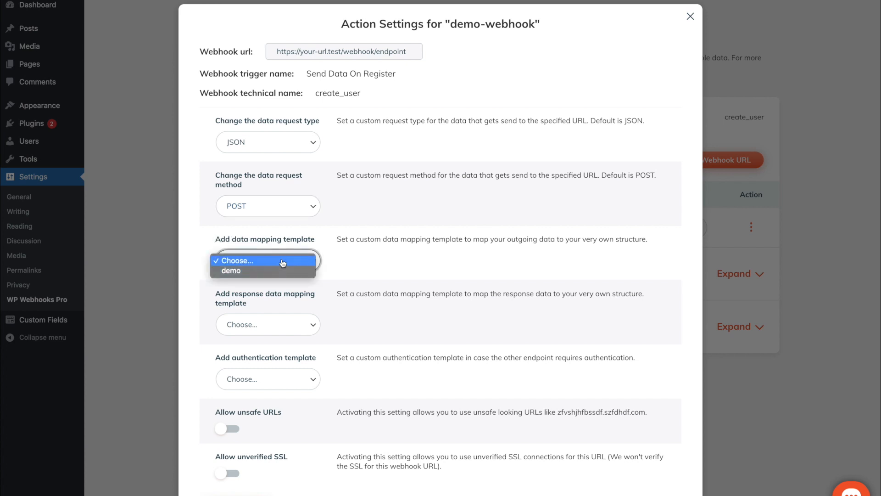
pyautogui.click(236, 259)
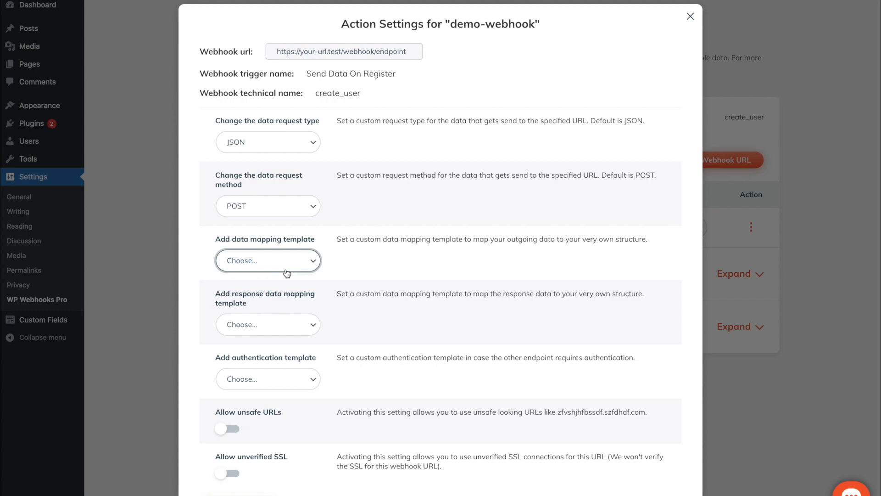
pyautogui.moveTo(274, 250)
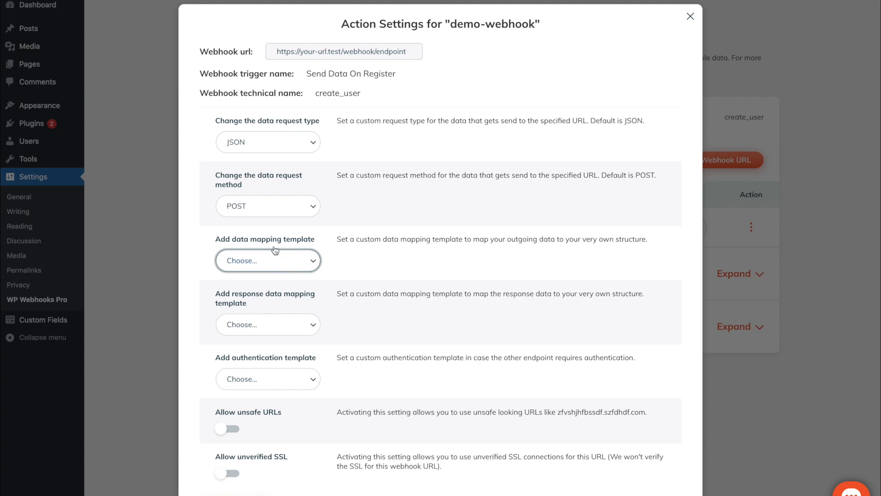
pyautogui.moveTo(258, 275)
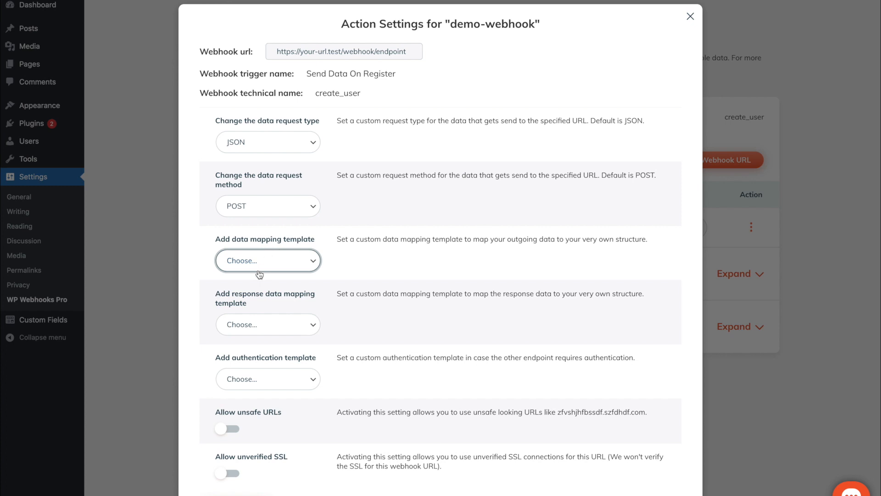
pyautogui.moveTo(263, 306)
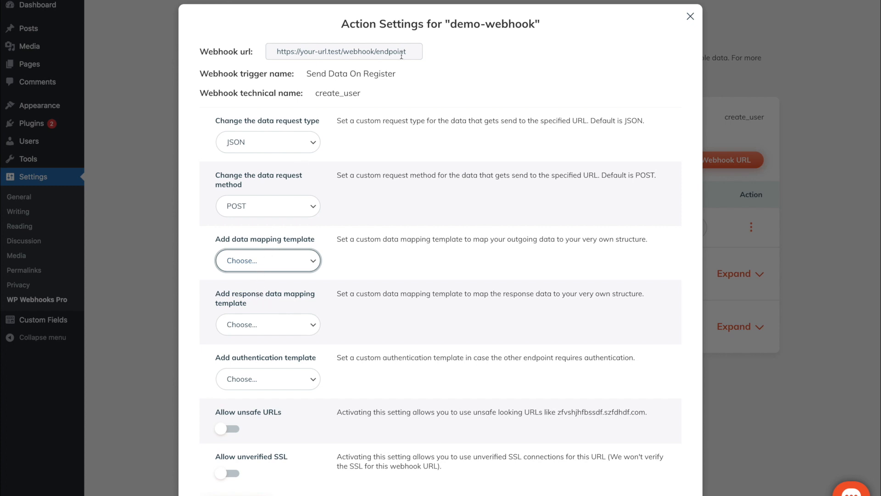
pyautogui.moveTo(257, 367)
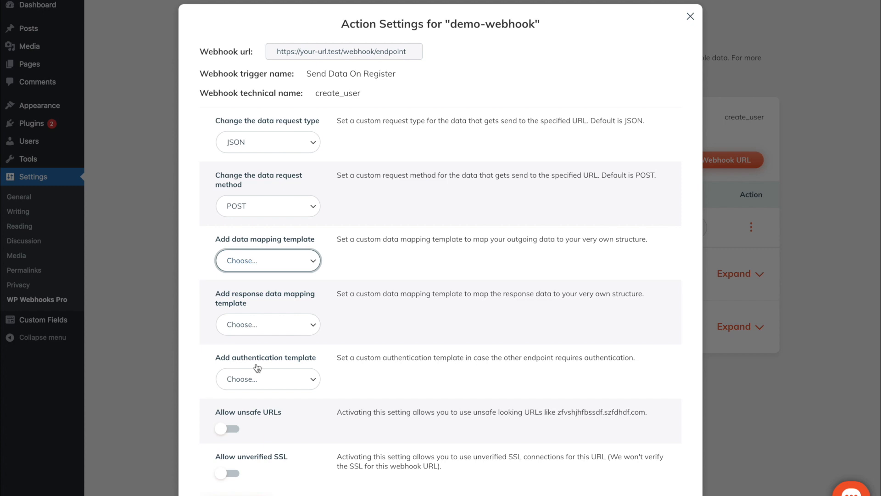
pyautogui.click(267, 378)
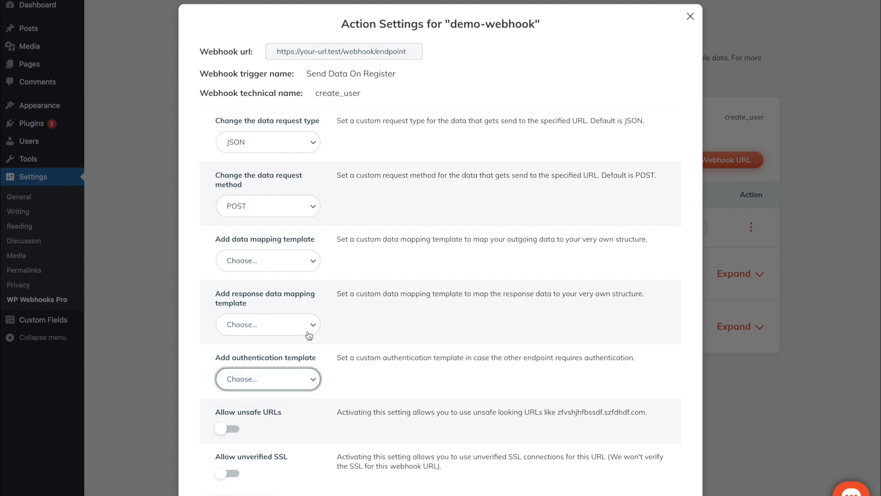
pyautogui.scroll(-3)
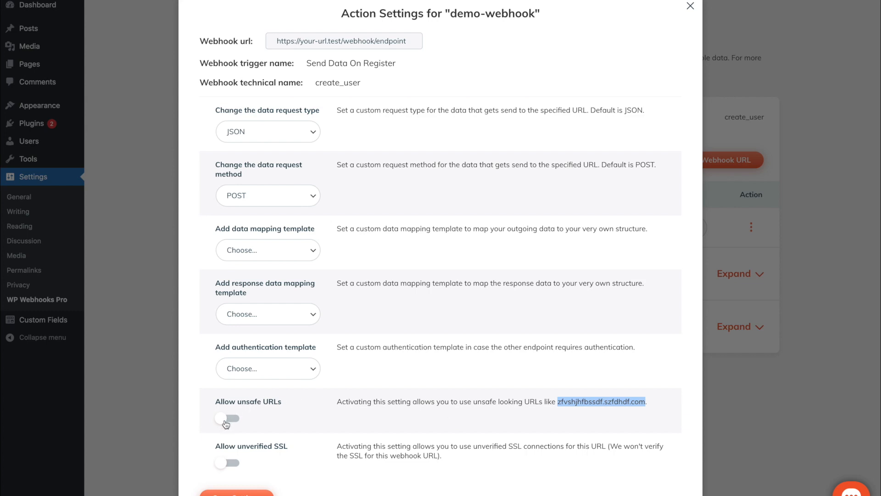
pyautogui.moveTo(220, 474)
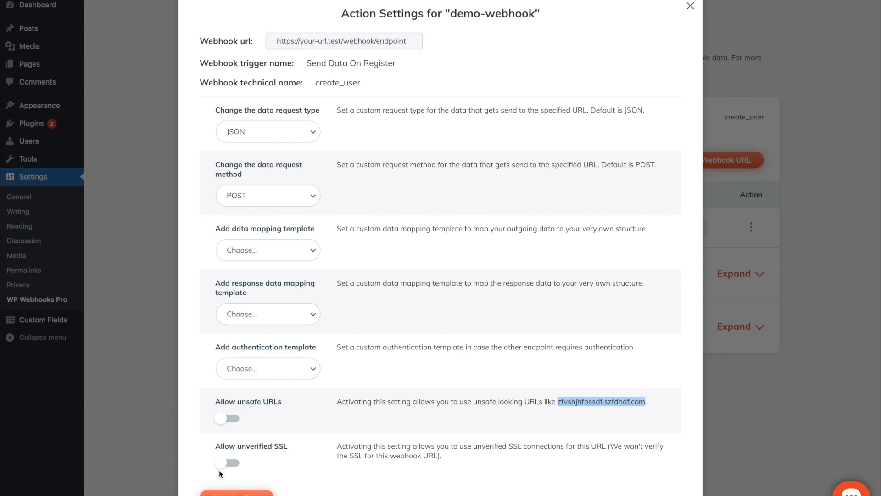
pyautogui.moveTo(269, 452)
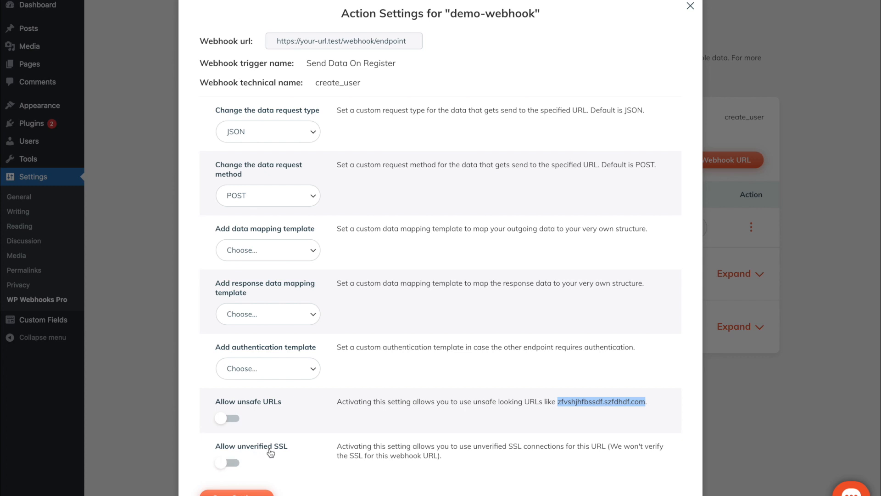
pyautogui.moveTo(323, 190)
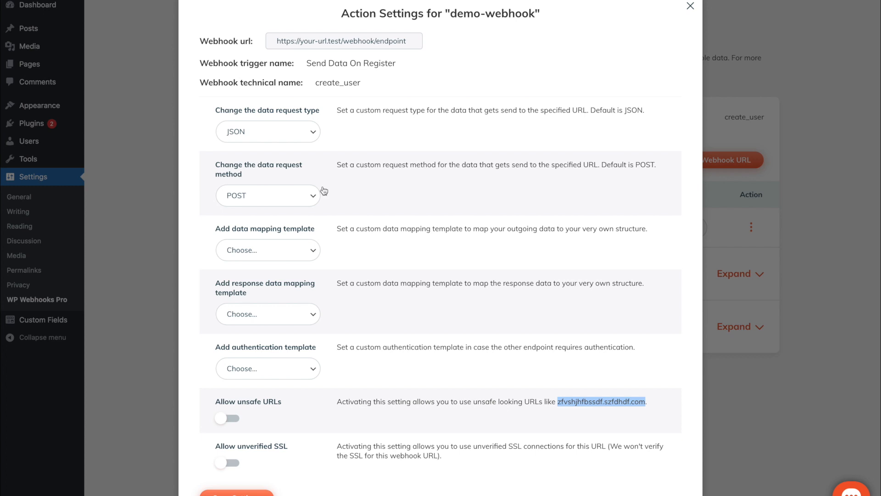
pyautogui.moveTo(339, 445)
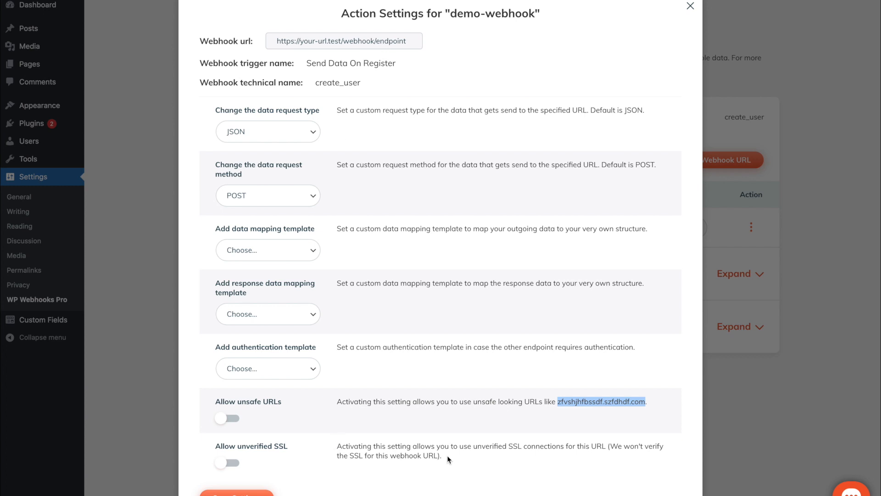
pyautogui.moveTo(220, 467)
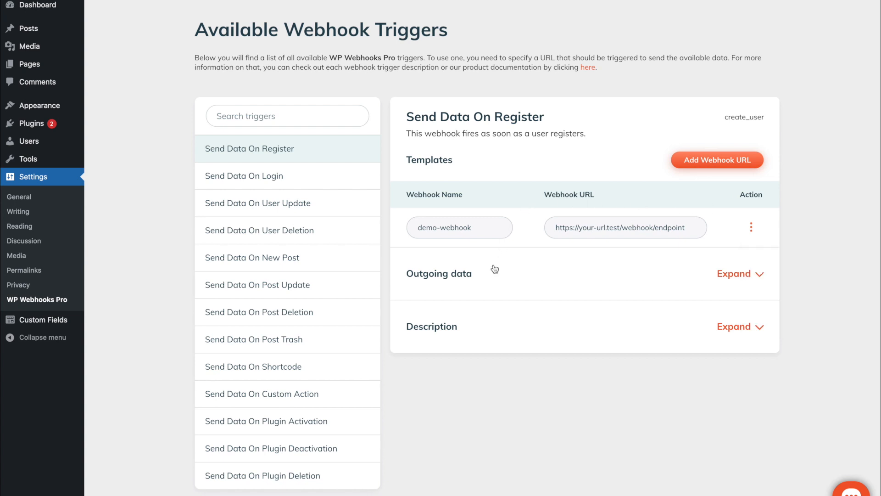
# Expand the trigger's Outgoing data, review its arguments, and check the demo-webhook actions menu.
pyautogui.click(733, 273)
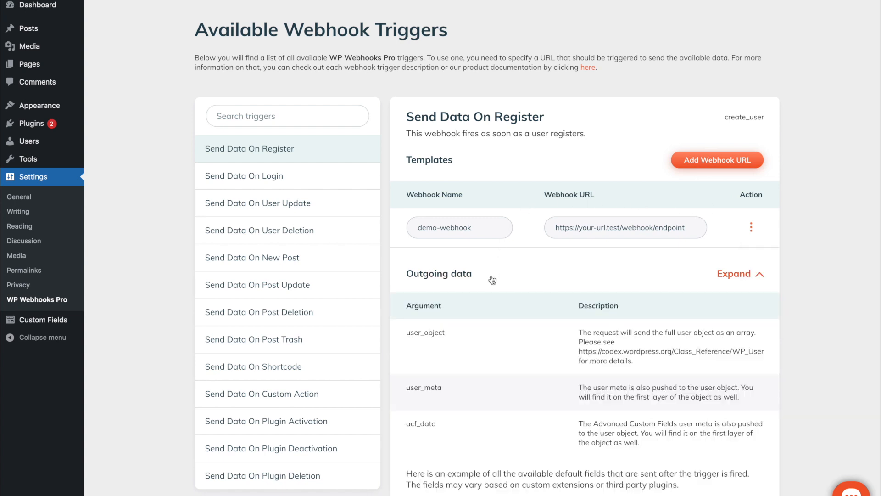
pyautogui.scroll(-3)
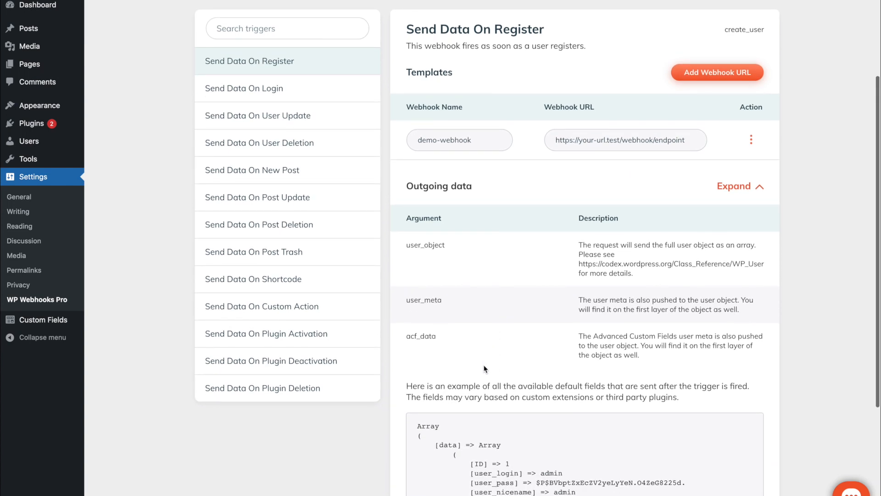
pyautogui.scroll(-3)
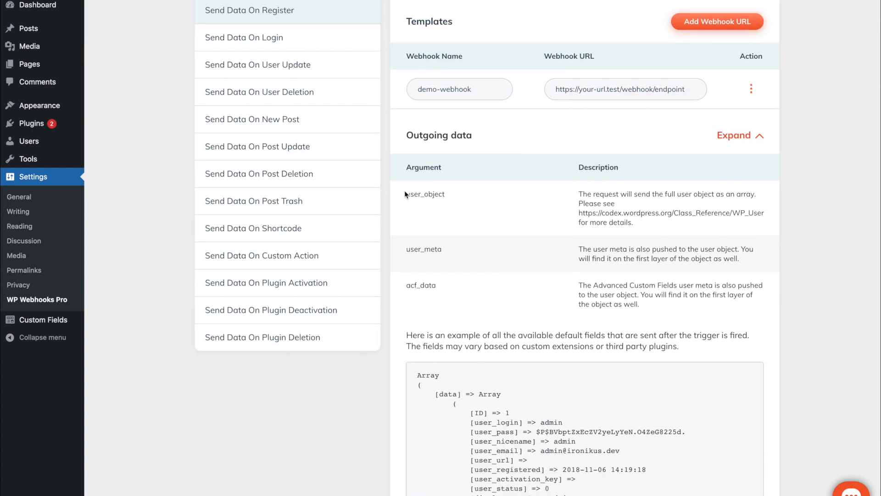
pyautogui.moveTo(411, 284)
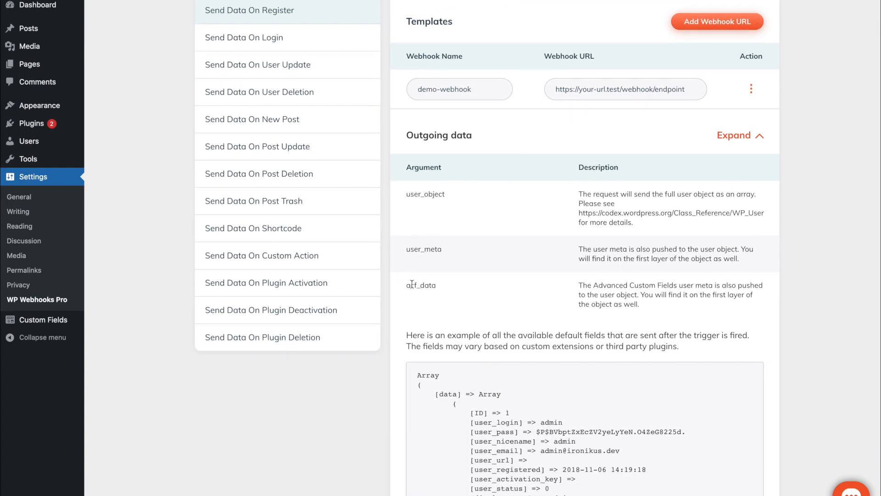
pyautogui.moveTo(518, 304)
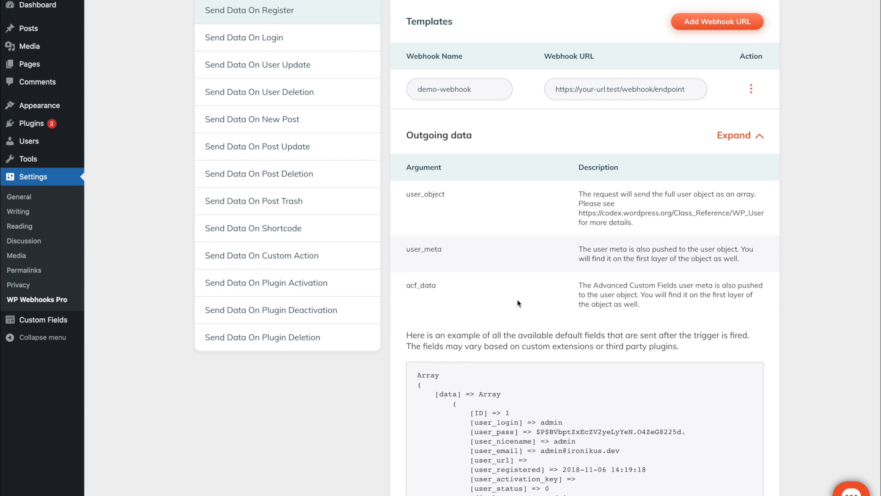
pyautogui.moveTo(486, 297)
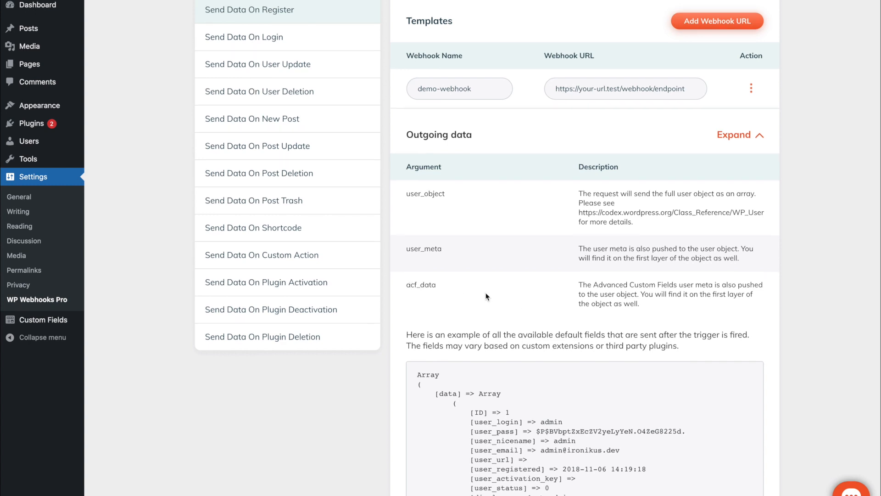
pyautogui.scroll(-3)
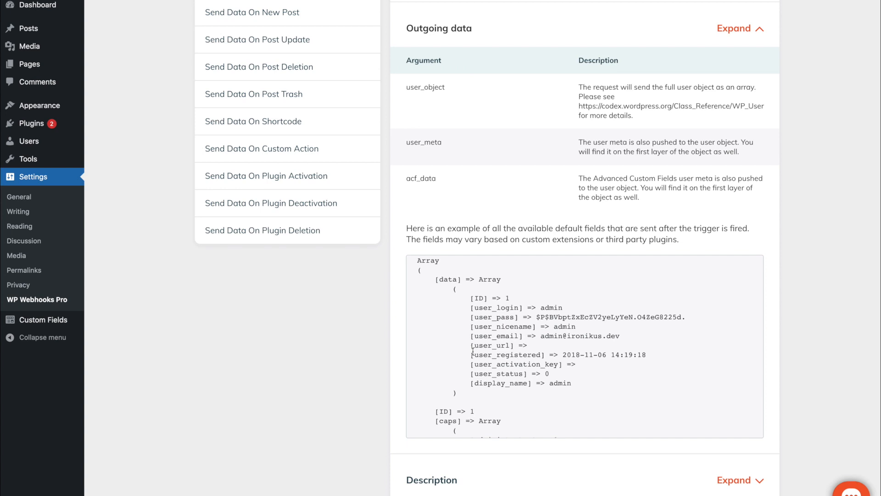
pyautogui.click(751, 80)
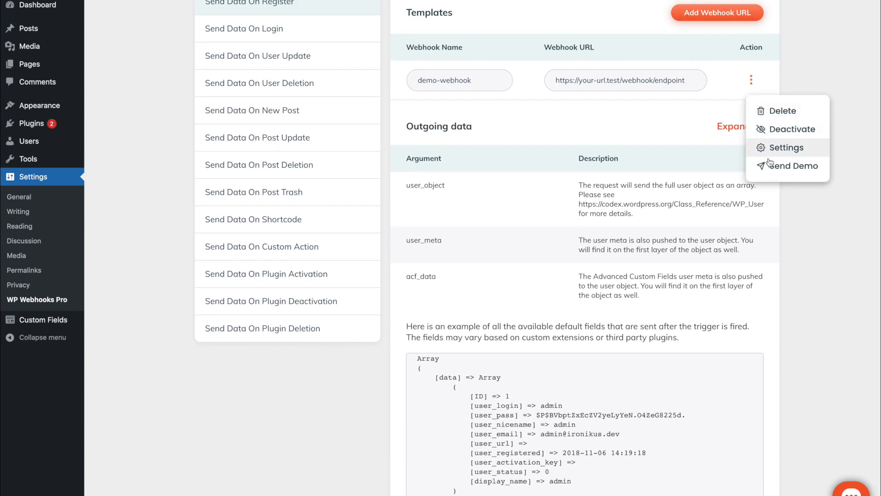
pyautogui.scroll(-3)
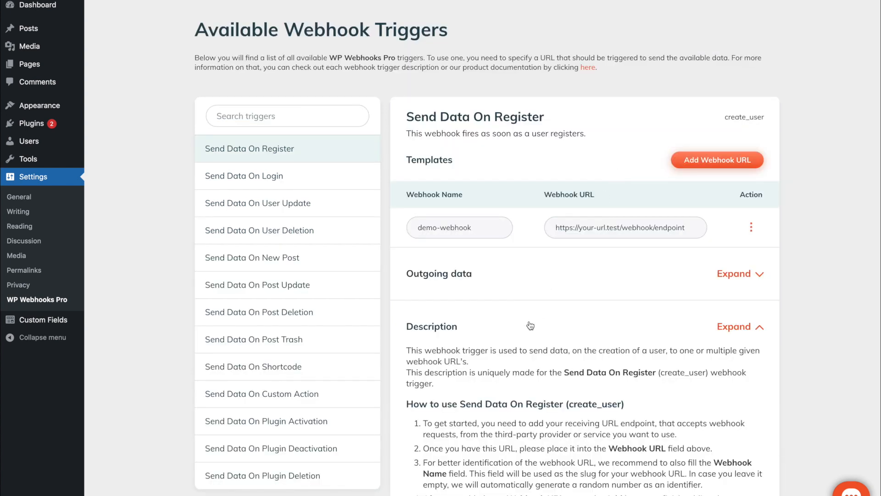
# Scroll through the Send Data On Register description section.
pyautogui.scroll(-3)
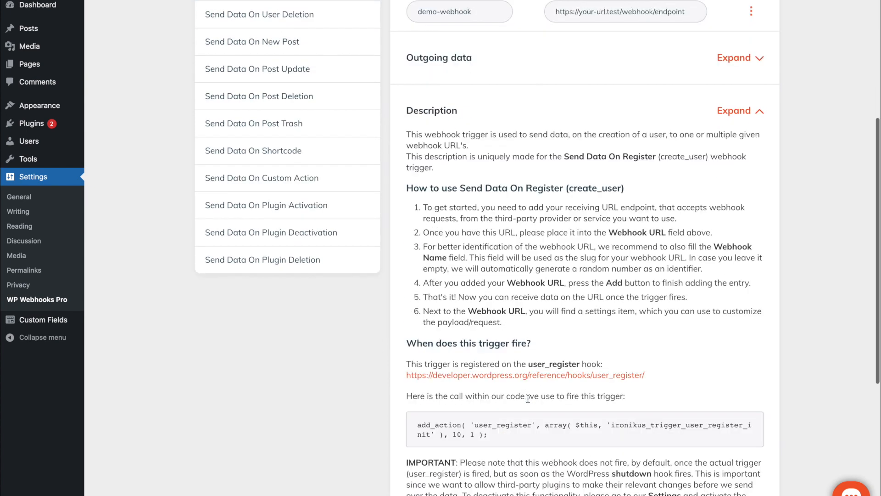
pyautogui.scroll(-3)
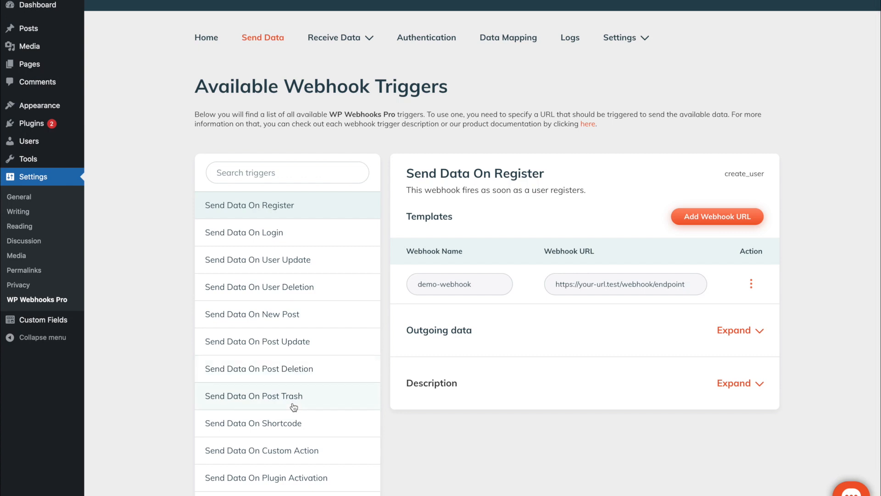
# Switch to the Send Data On Custom Action trigger and expand its description with the code example.
pyautogui.click(622, 37)
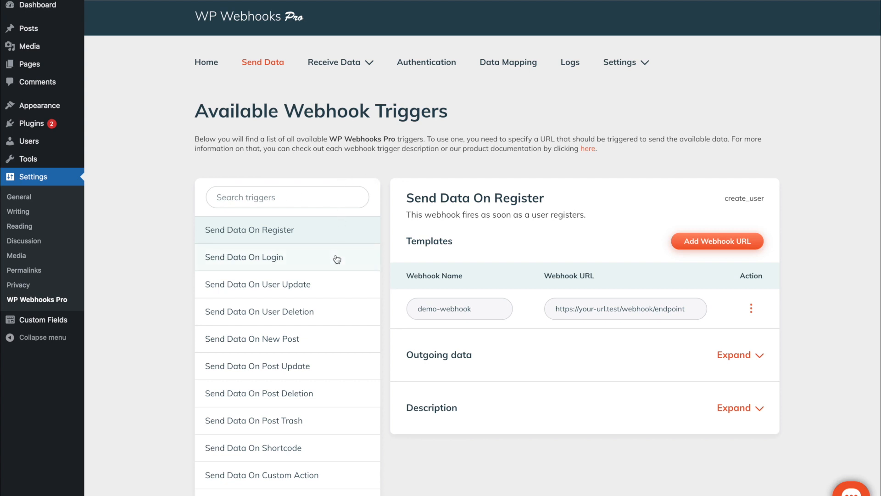
pyautogui.scroll(-3)
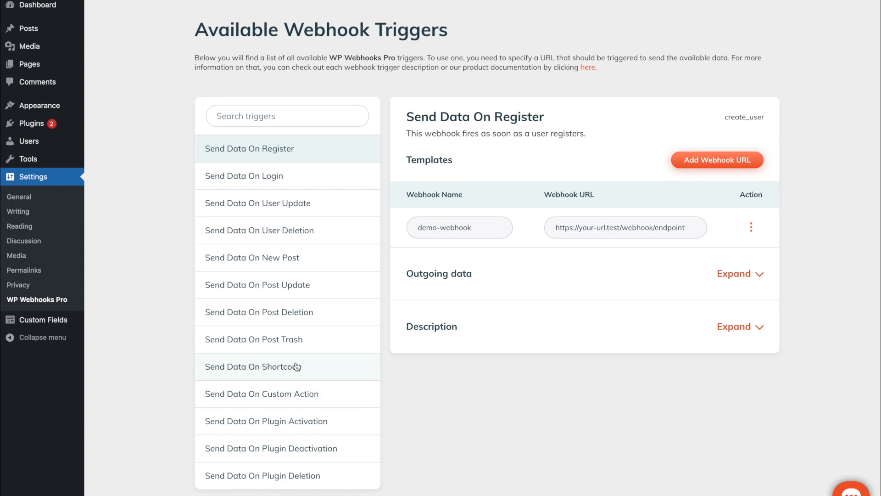
pyautogui.moveTo(242, 394)
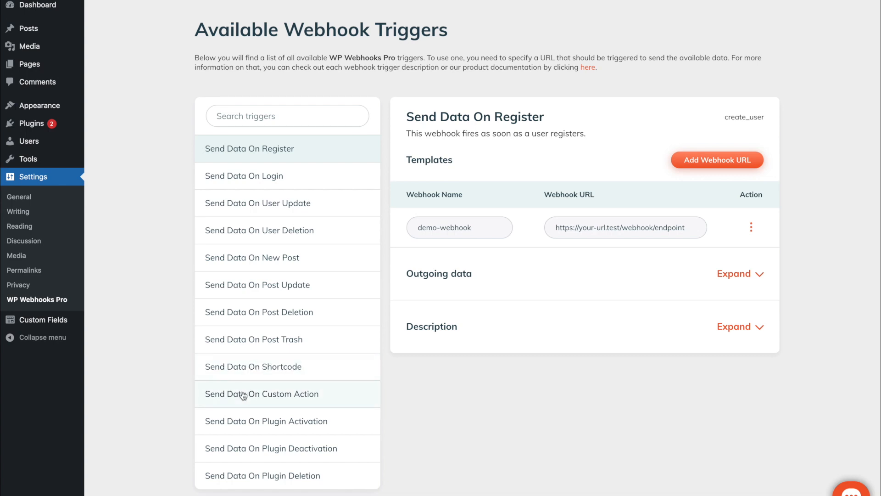
pyautogui.moveTo(333, 396)
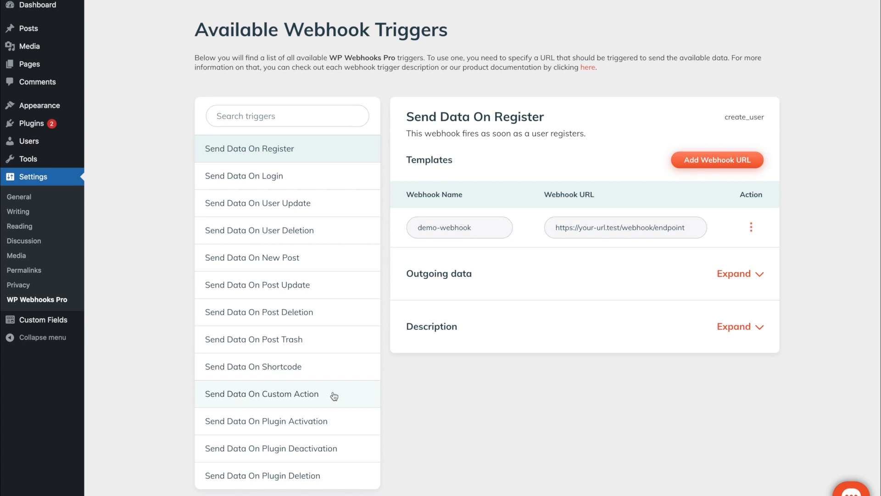
pyautogui.click(262, 394)
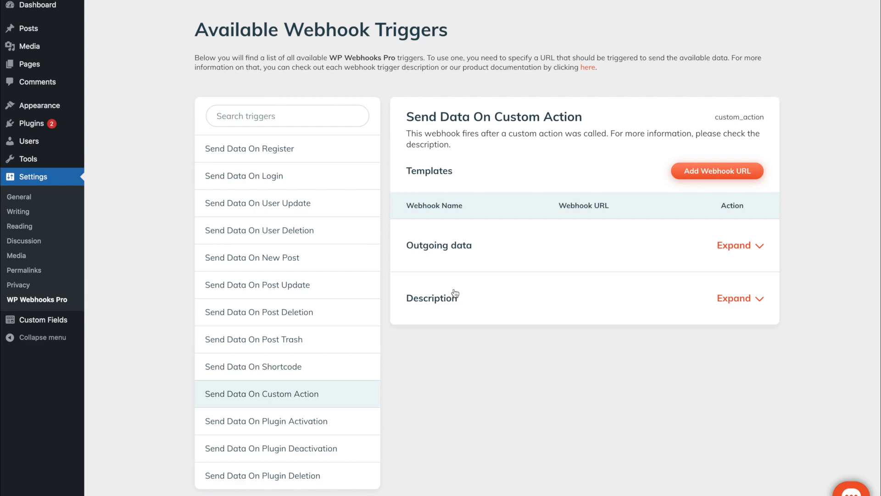
pyautogui.click(733, 297)
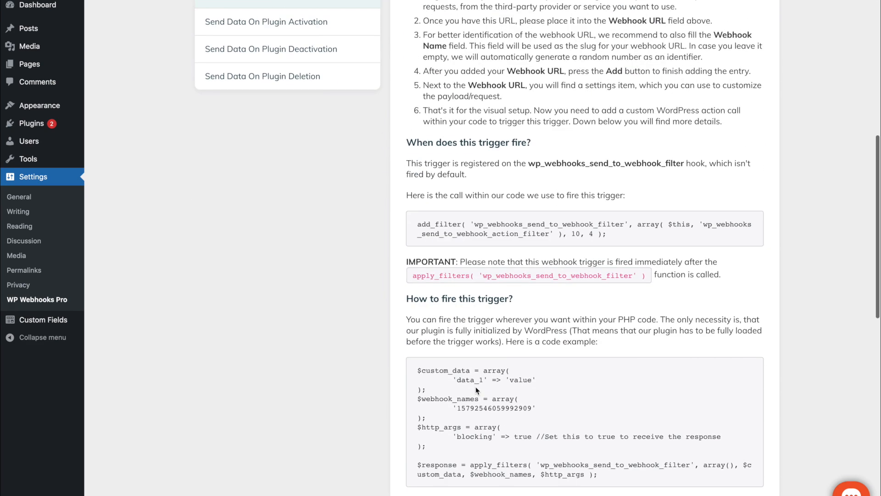